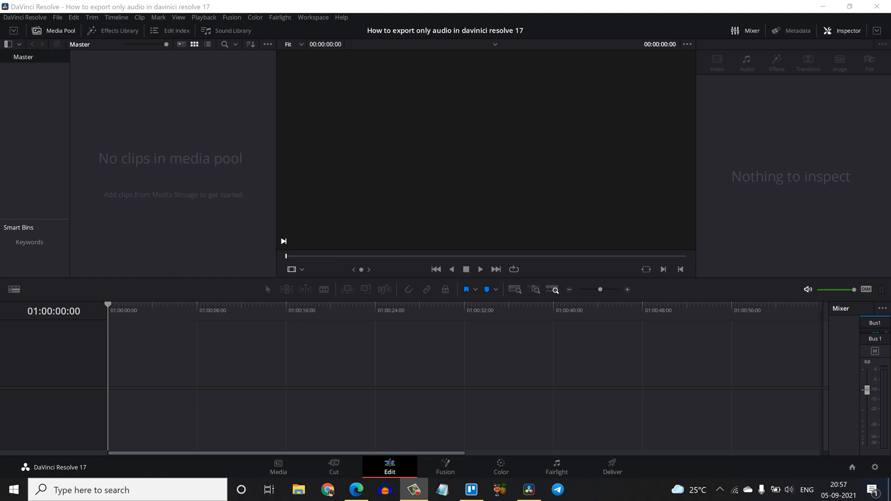
Import the Dark Theme Youtube Website video from September2021 into the media pool.
right_click(170, 159)
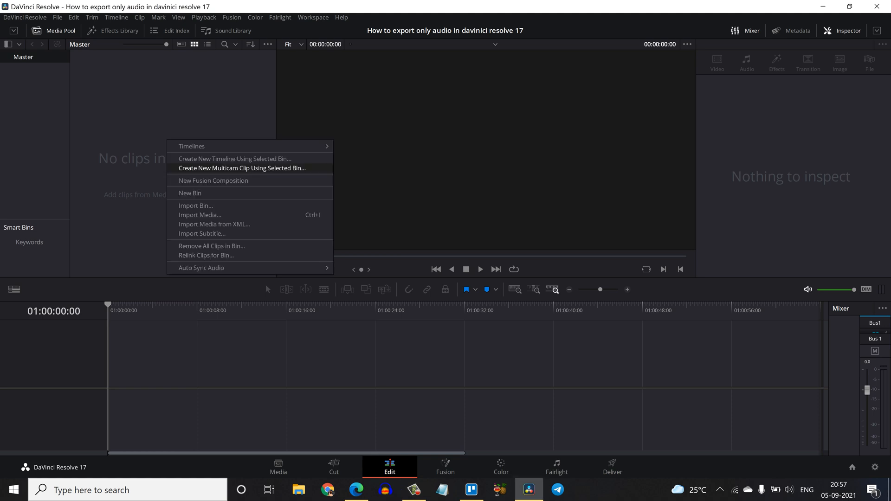
click(200, 215)
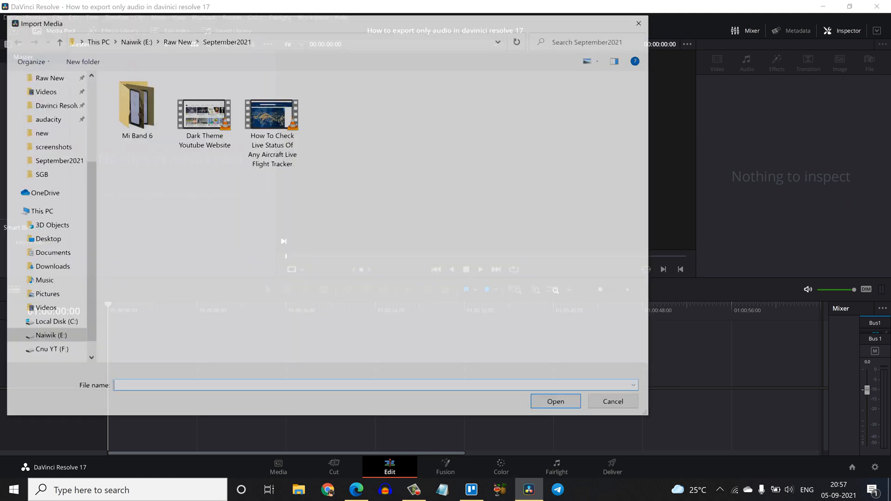
click(204, 115)
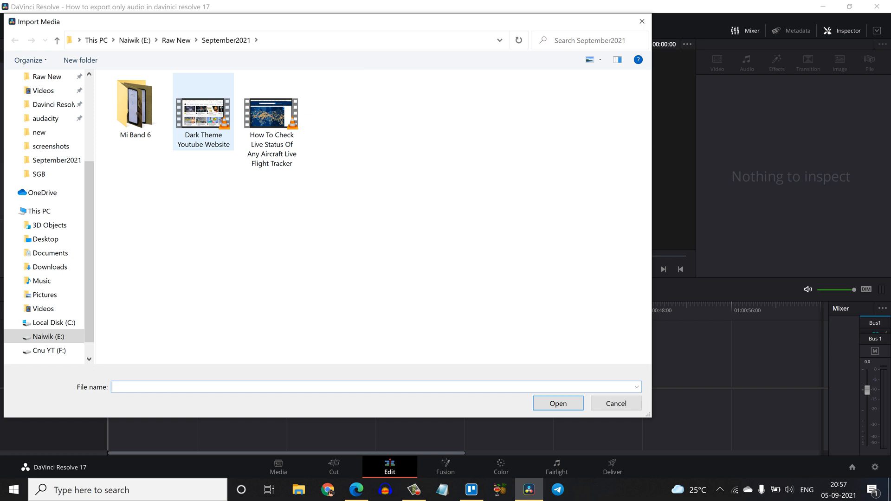
click(203, 111)
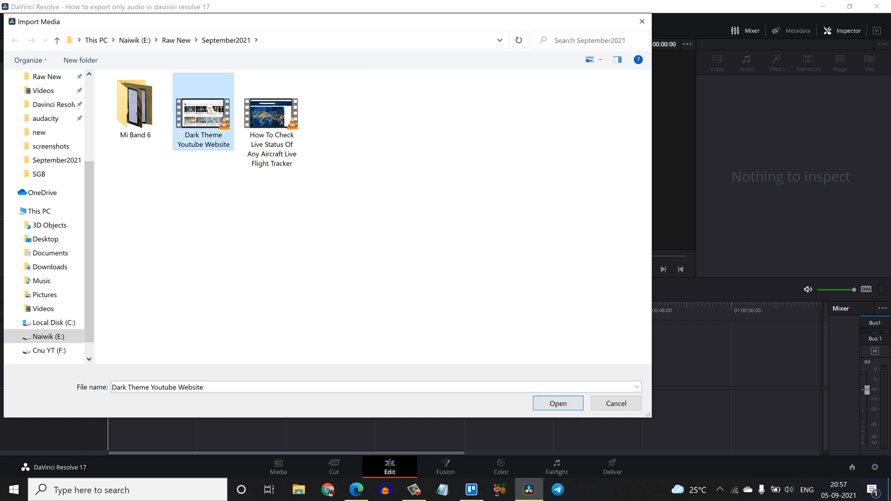
click(557, 402)
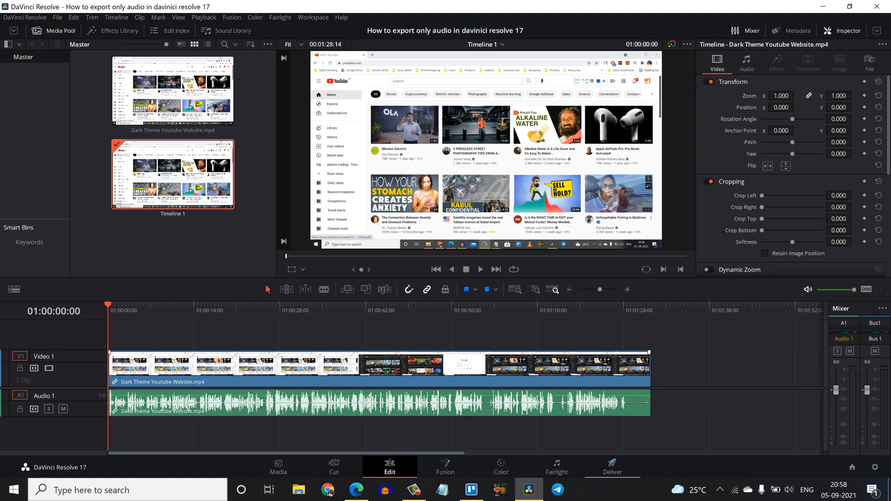
Switch to the Deliver page to render the timeline.
click(612, 470)
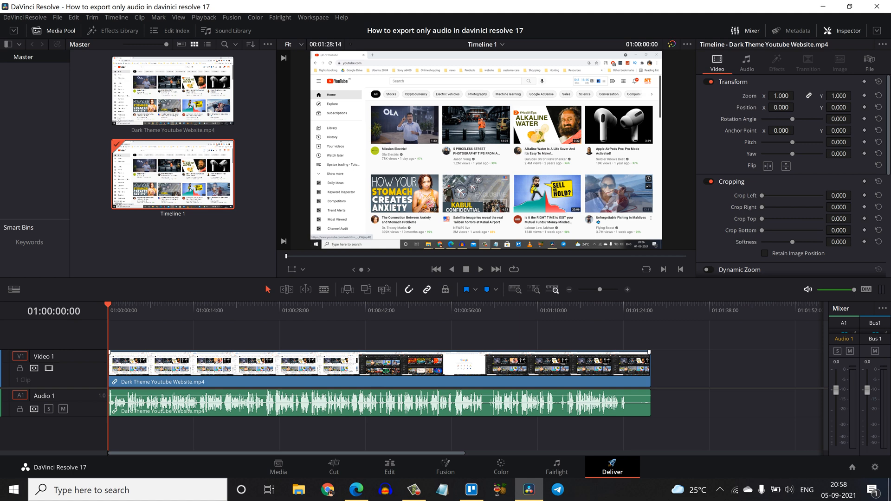
Name the render output 'ONly audio' saved to E:\Davinci Resolve with audio export enabled.
click(612, 467)
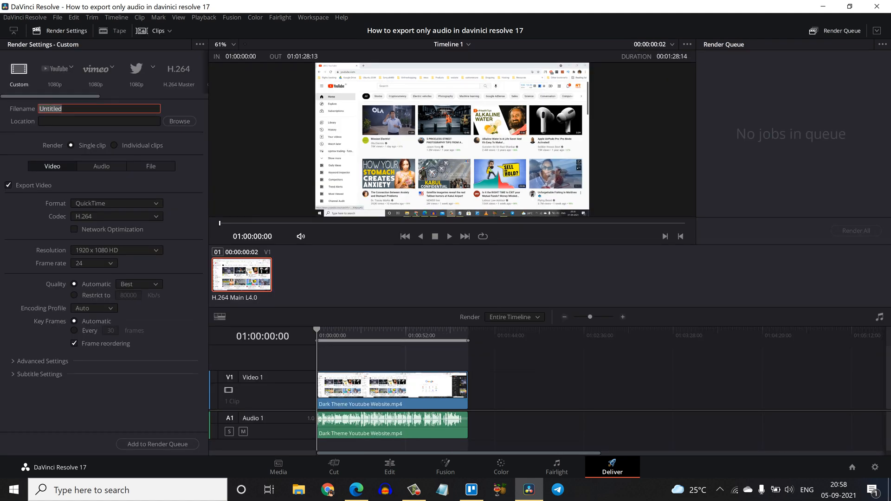
text(ONly audio)
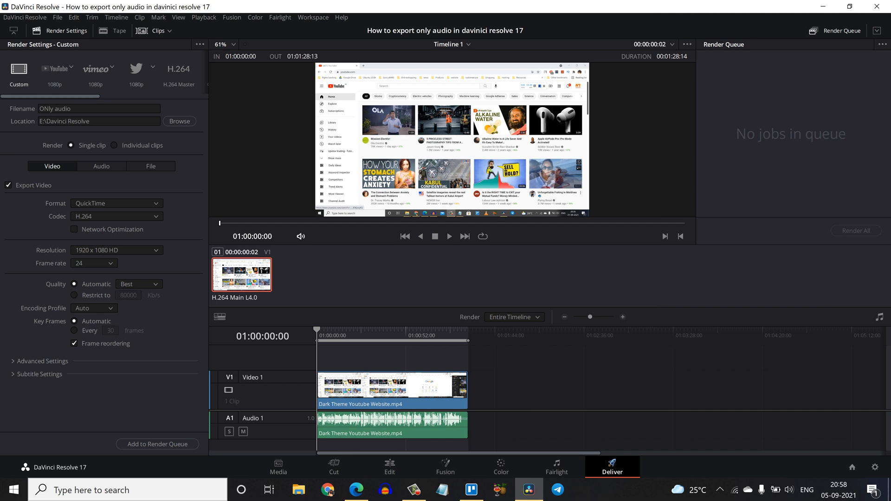
click(8, 185)
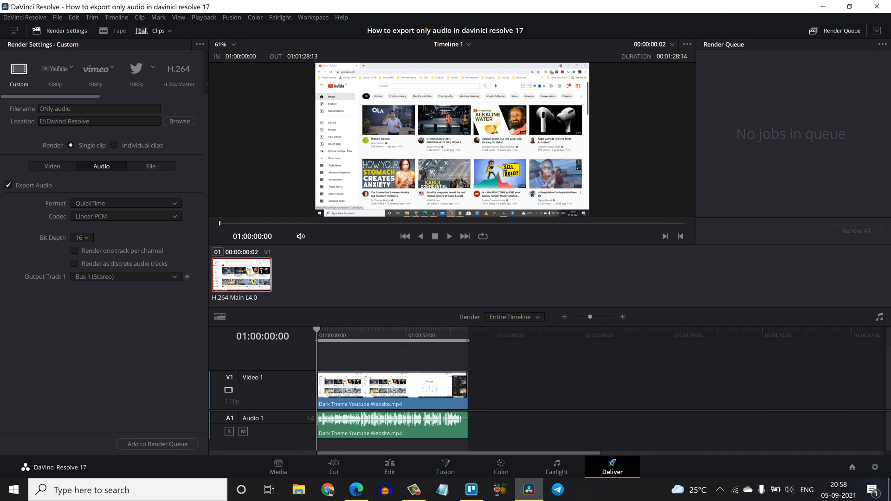
Set the audio export format to Wave with 24-bit depth.
click(124, 203)
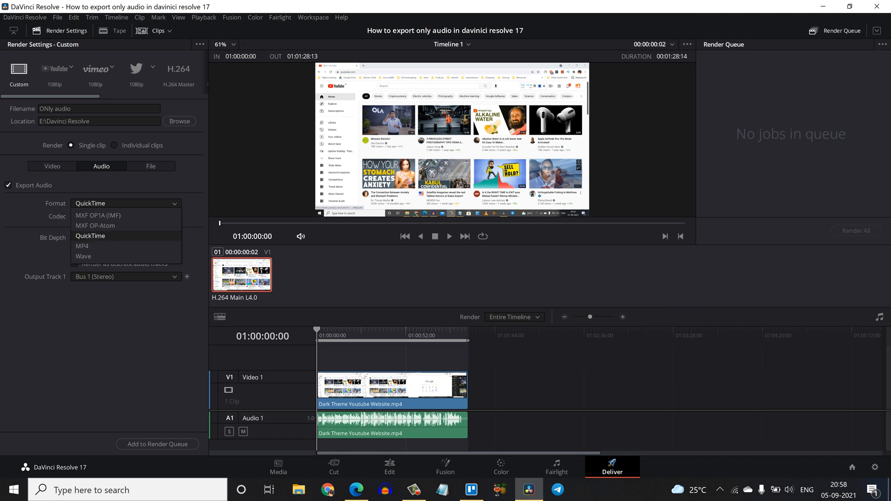
mouse_move(83, 256)
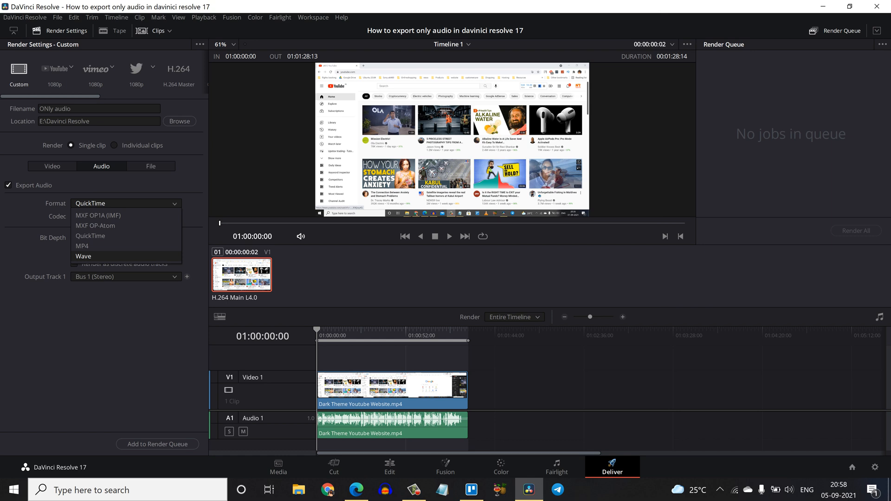
click(83, 256)
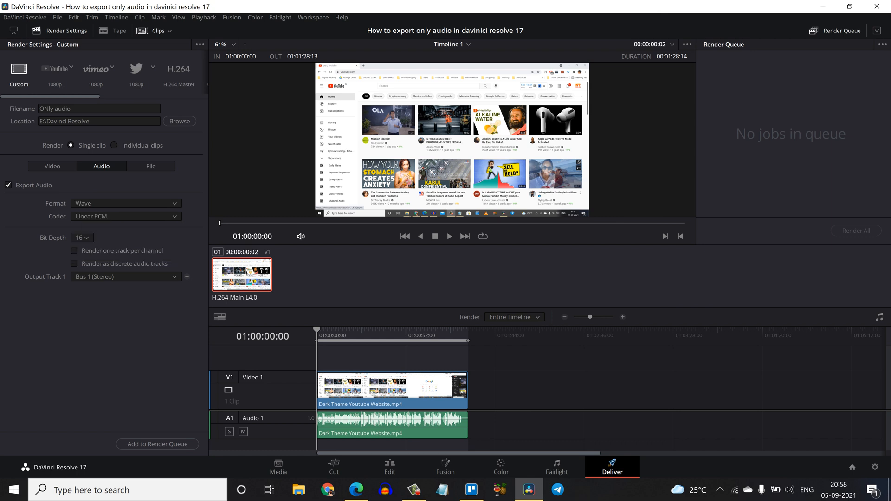
click(81, 238)
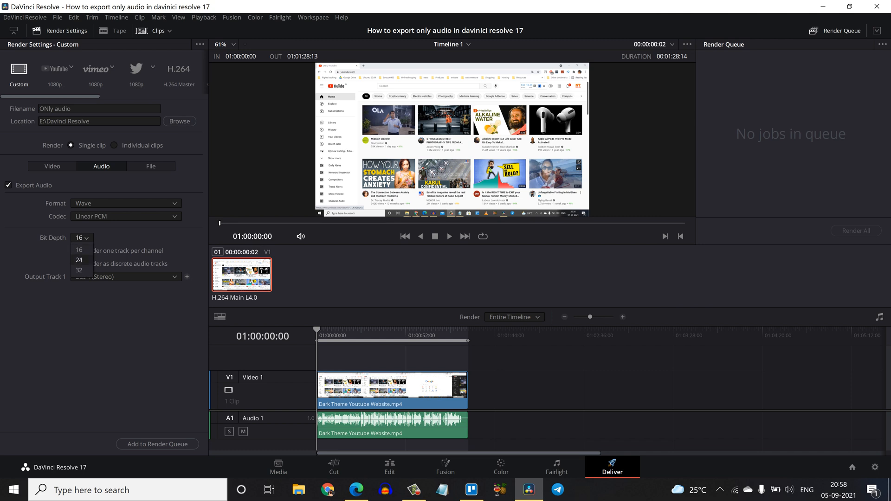
click(78, 260)
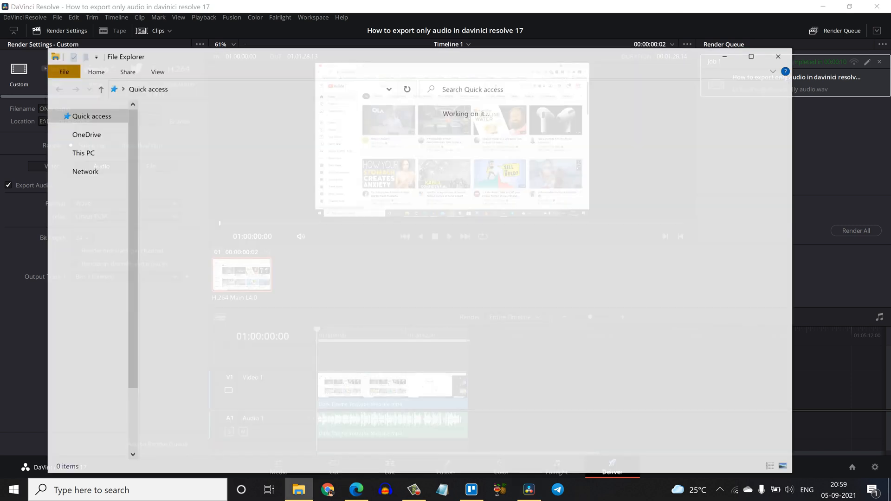
Play the exported ONly audio file from E:\Davinci Resolve, then return to Resolve.
click(95, 268)
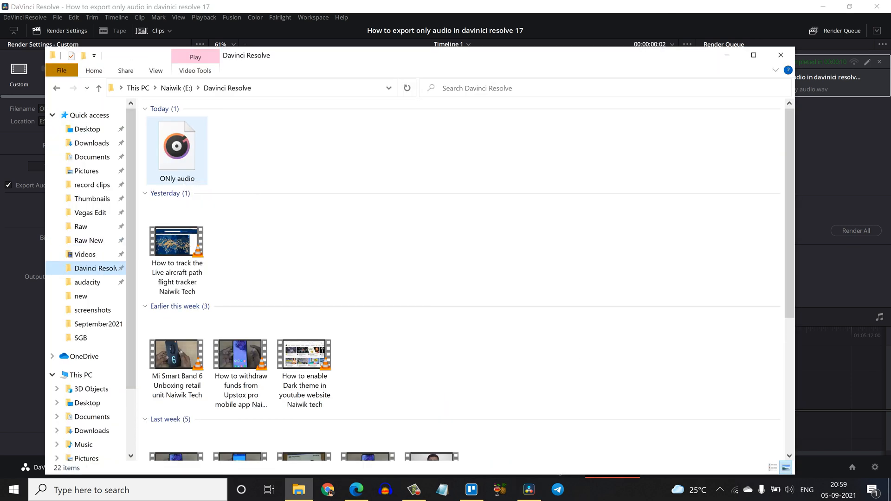
double_click(177, 142)
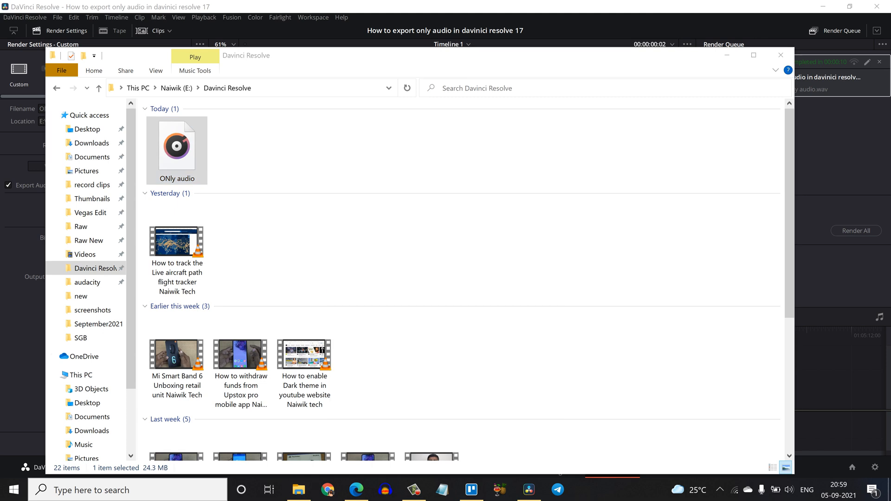
double_click(177, 145)
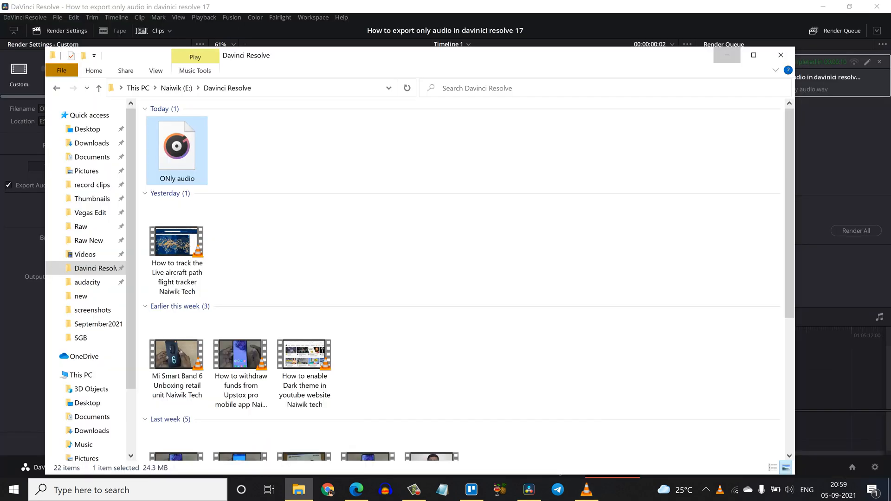
click(780, 55)
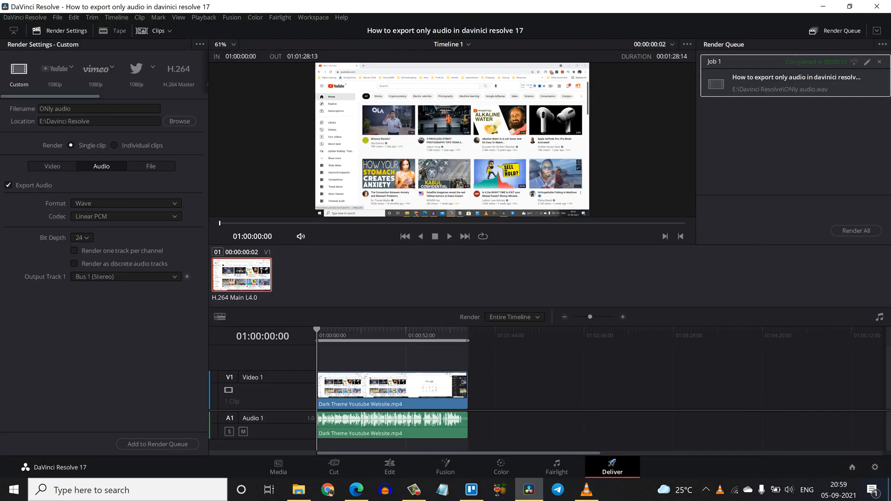